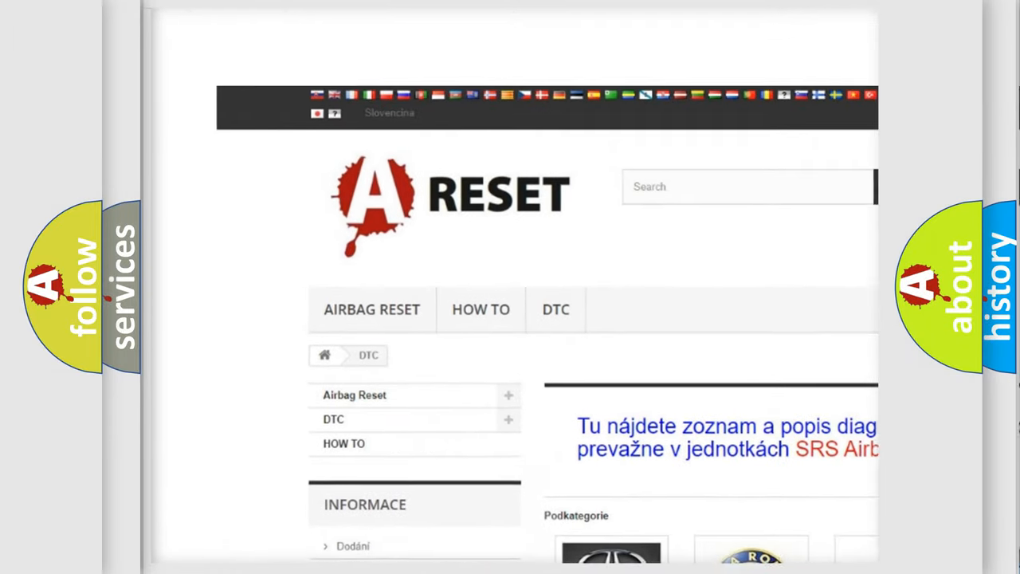
scroll(down, 3)
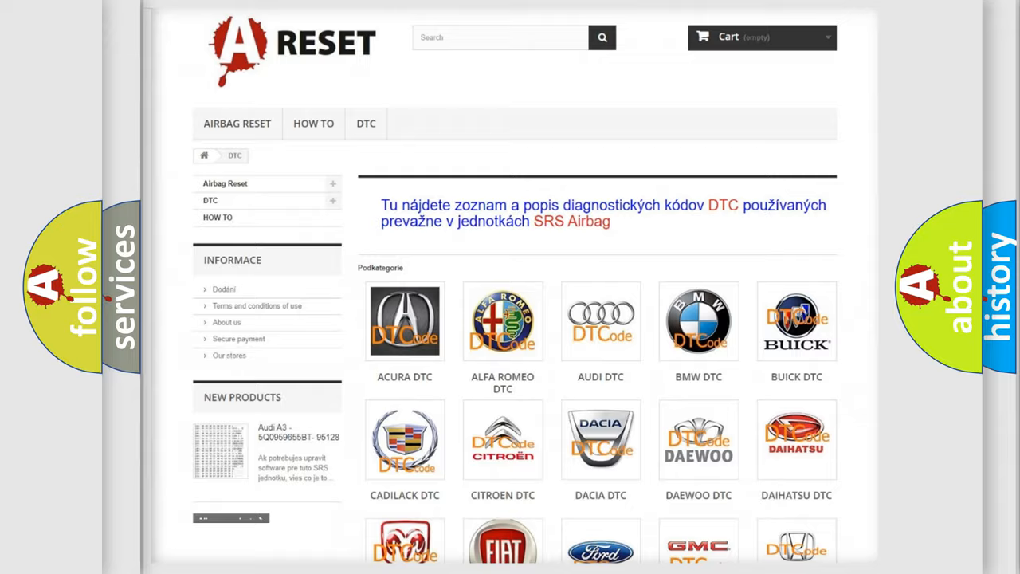
scroll(down, 3)
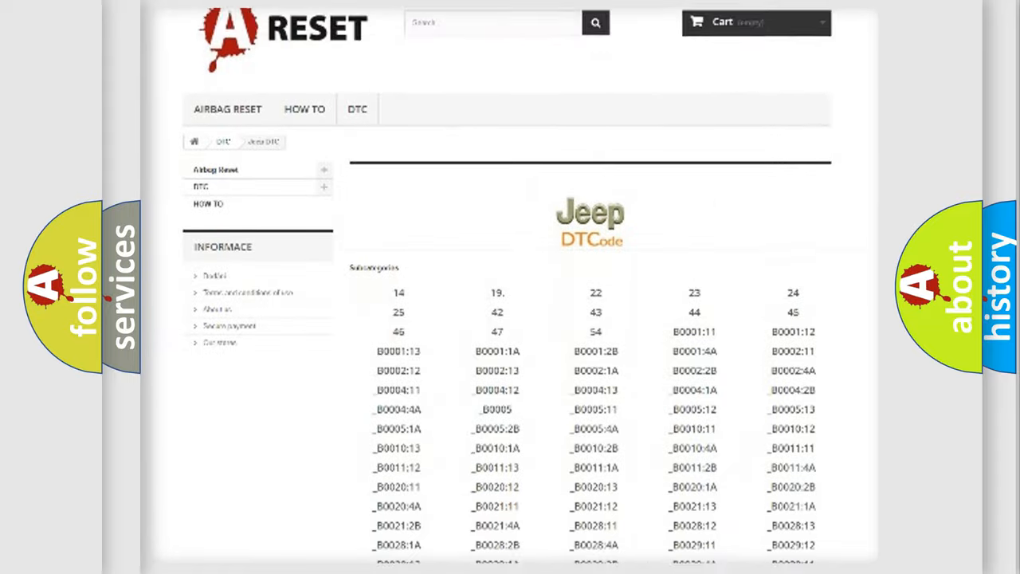
scroll(down, 3)
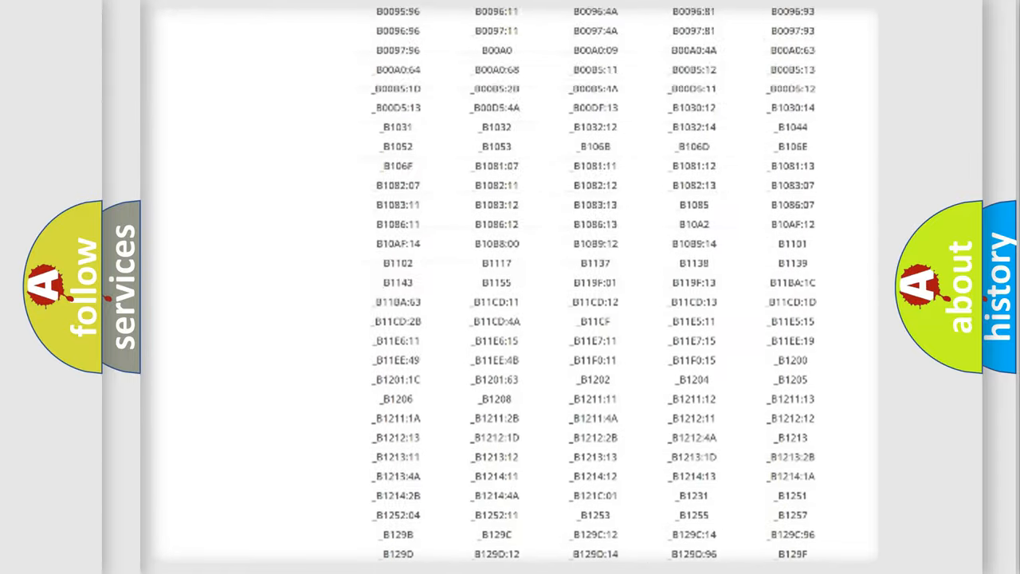
scroll(up, 3)
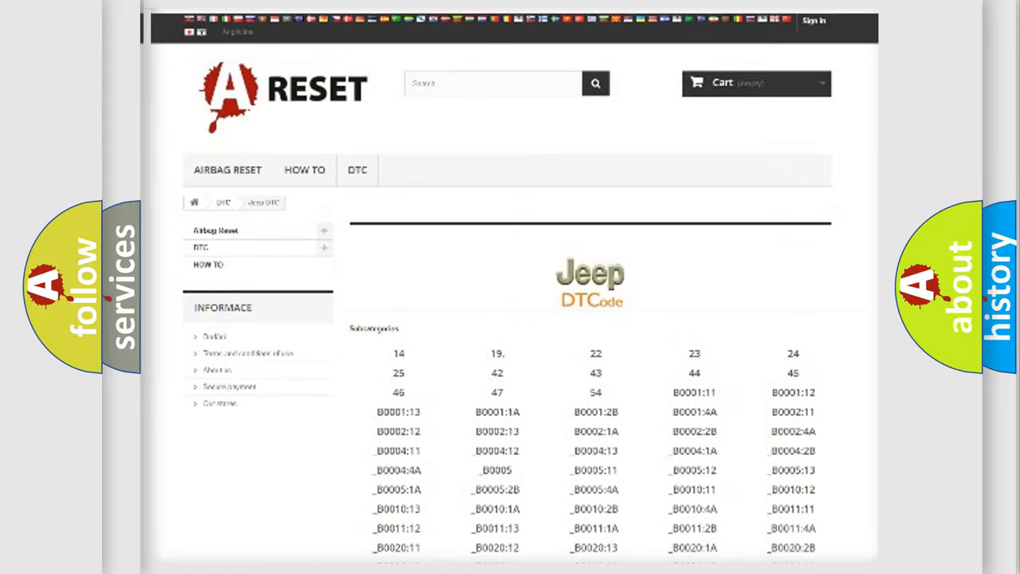